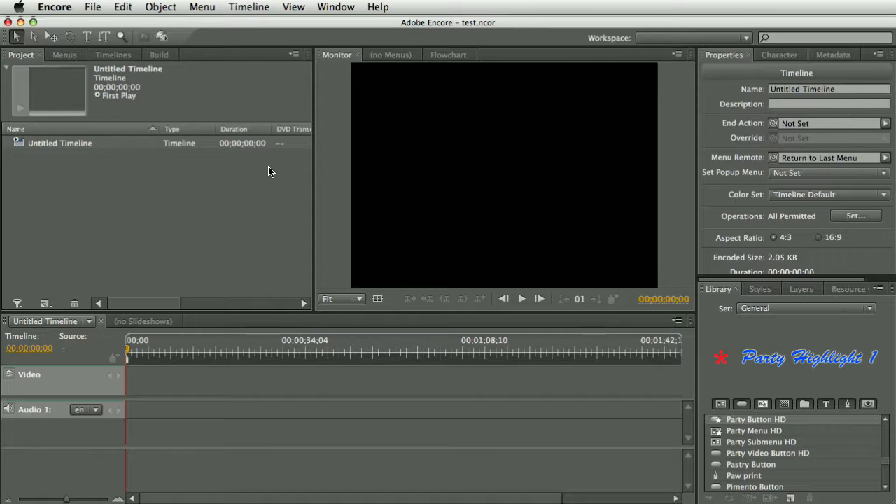
- Import the subtitle text script into Encore and preview a caption on the timeline
left_click(248, 7)
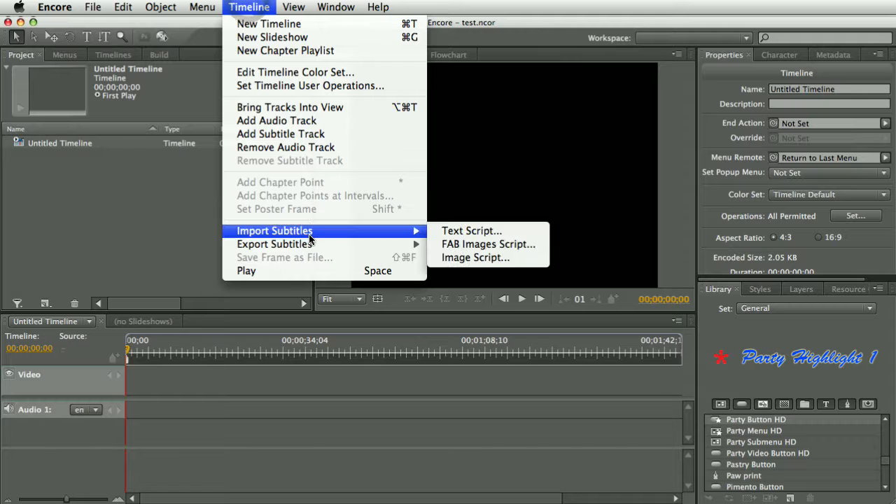
mouse_move(471, 230)
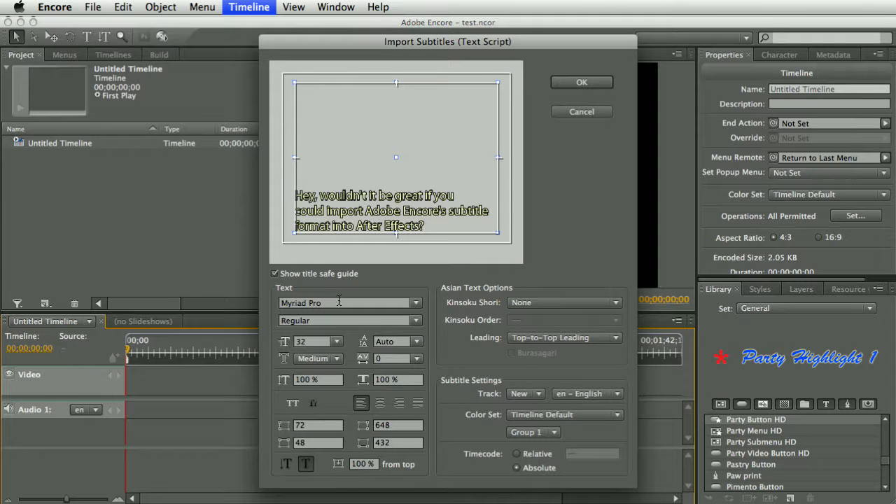
left_click(581, 82)
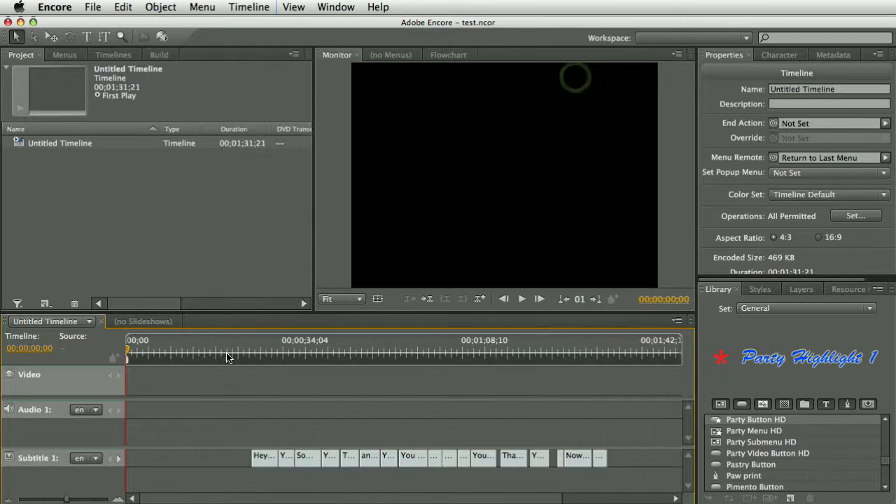
left_click(597, 348)
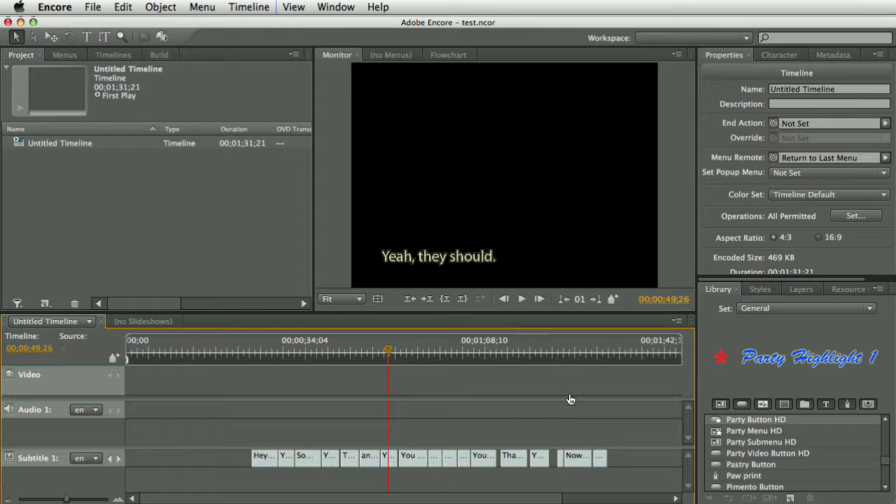
left_click(55, 7)
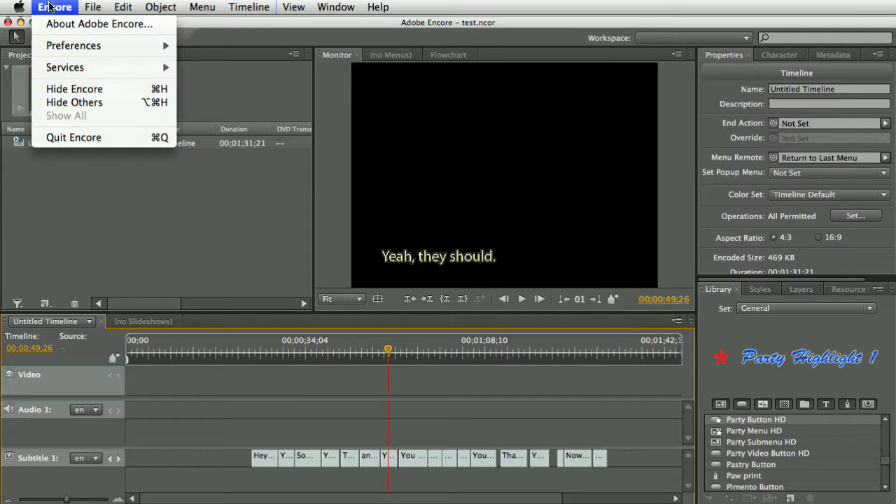
left_click(73, 137)
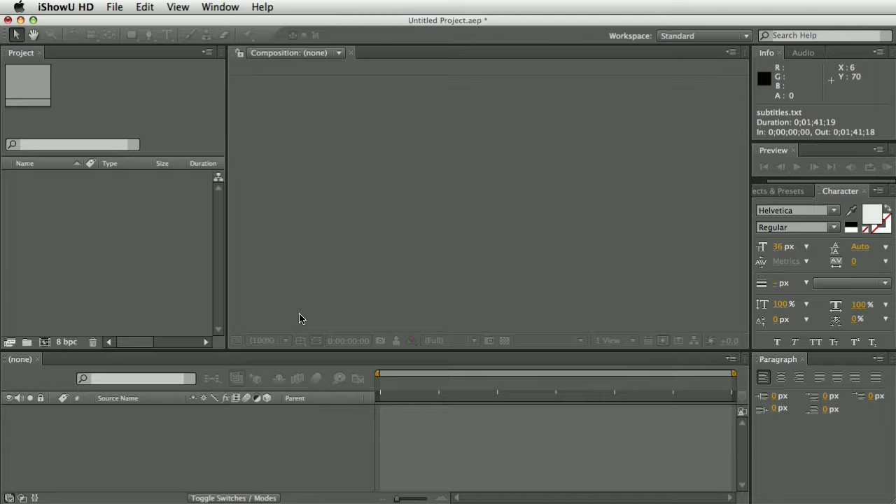
mouse_move(394, 269)
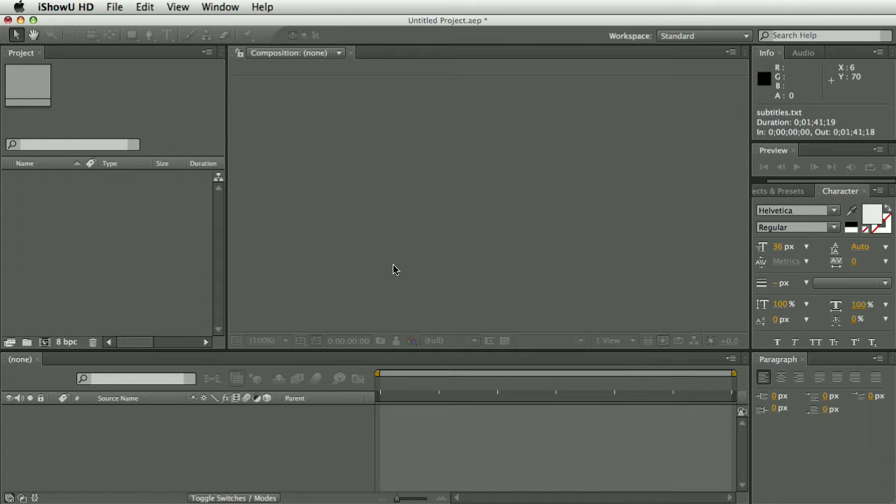
mouse_move(356, 254)
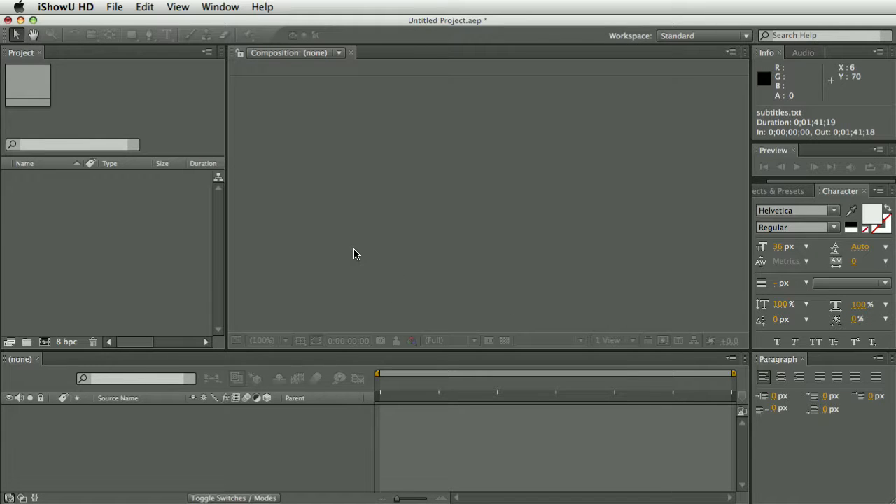
mouse_move(354, 278)
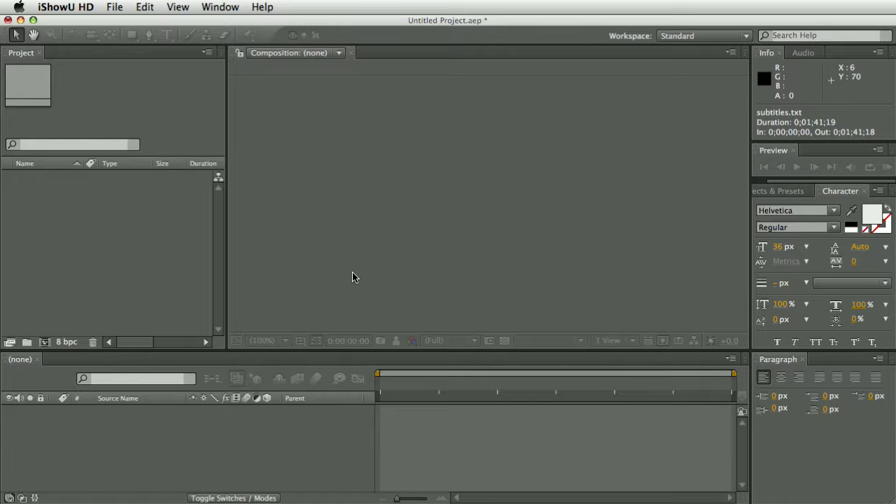
mouse_move(411, 333)
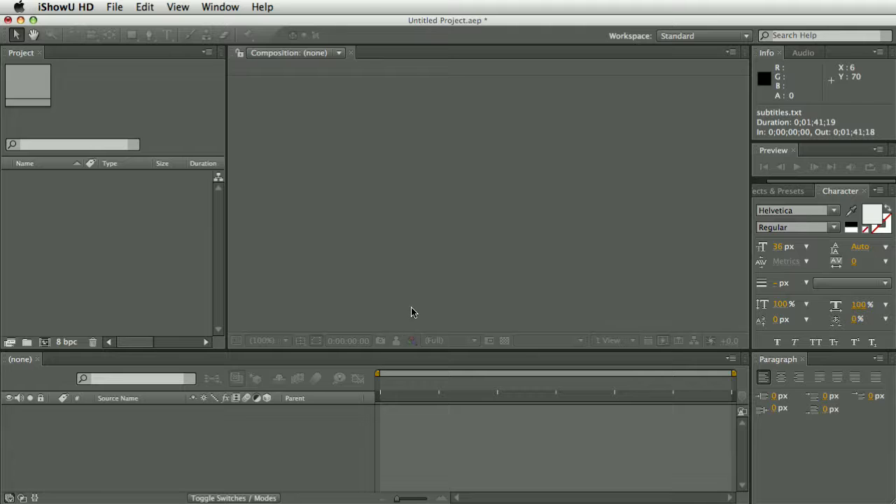
- Create a new NTSC DV composition, 720×480
left_click(224, 7)
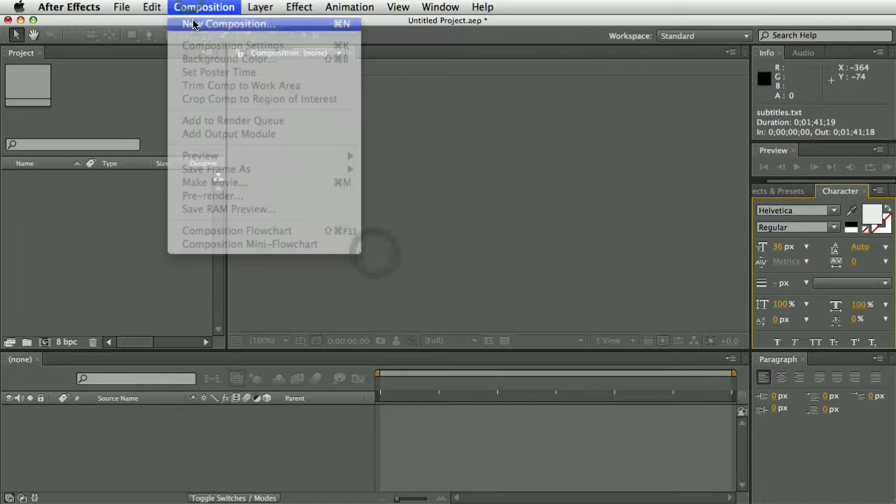
left_click(238, 23)
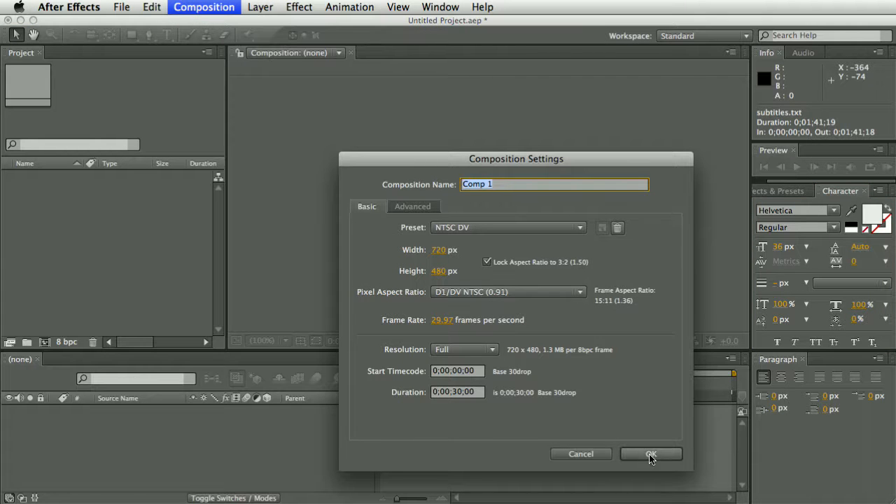
left_click(651, 453)
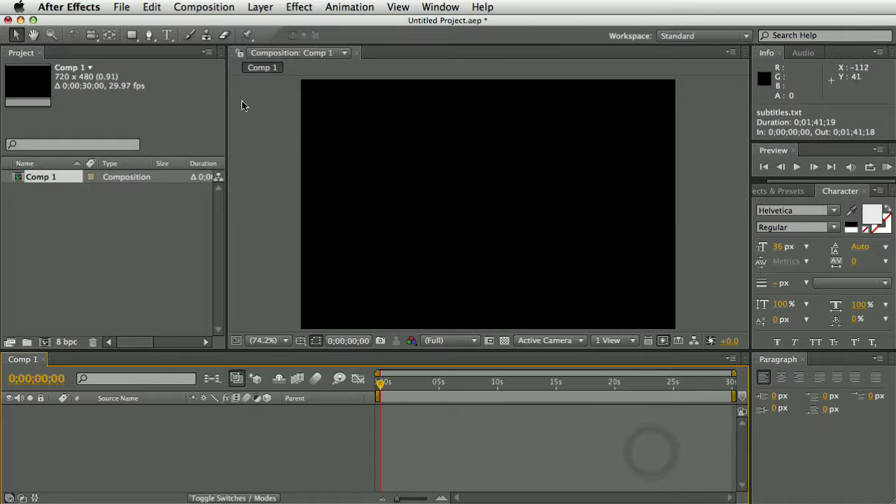
- Add a text layer reading 'this is some sample text'
left_click(167, 35)
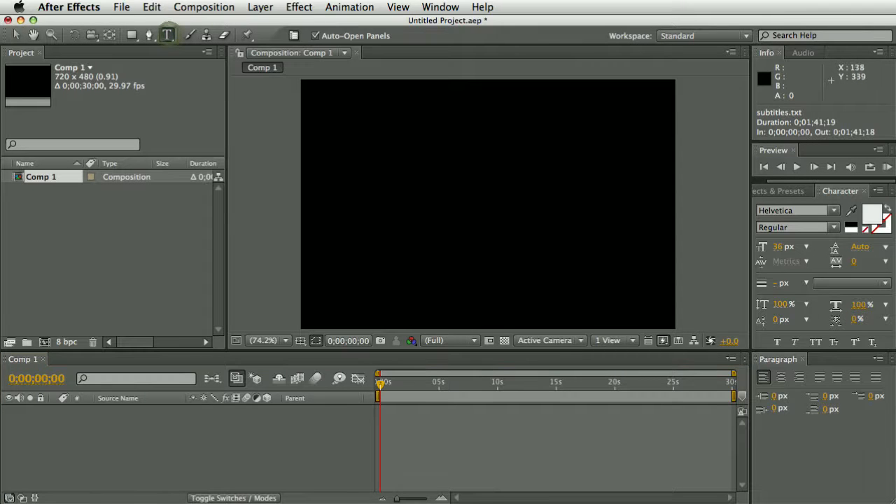
mouse_move(721, 292)
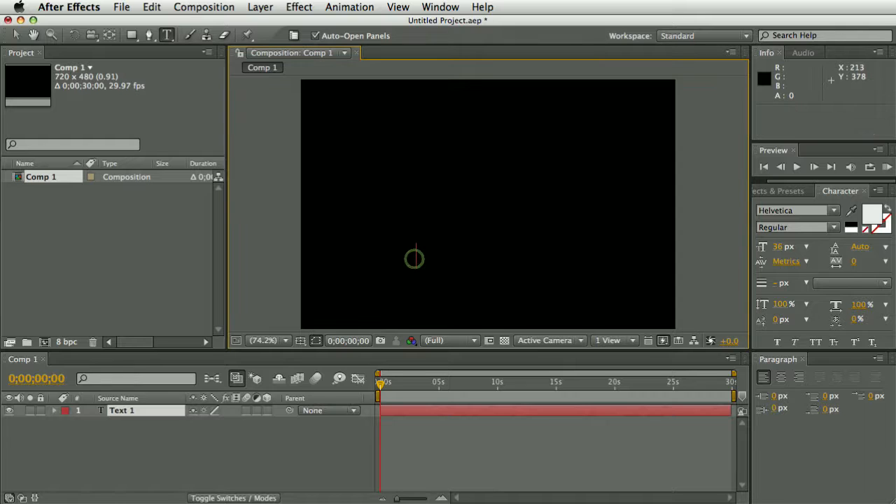
type("this is some sampl")
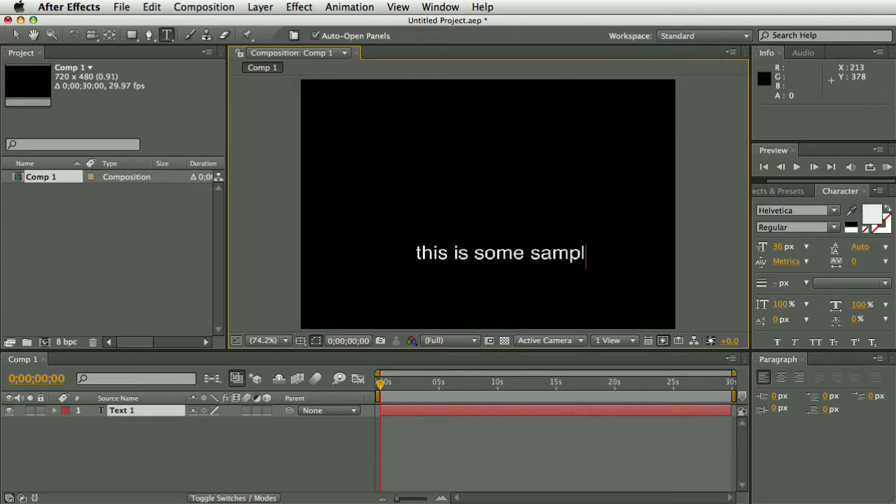
type("e text")
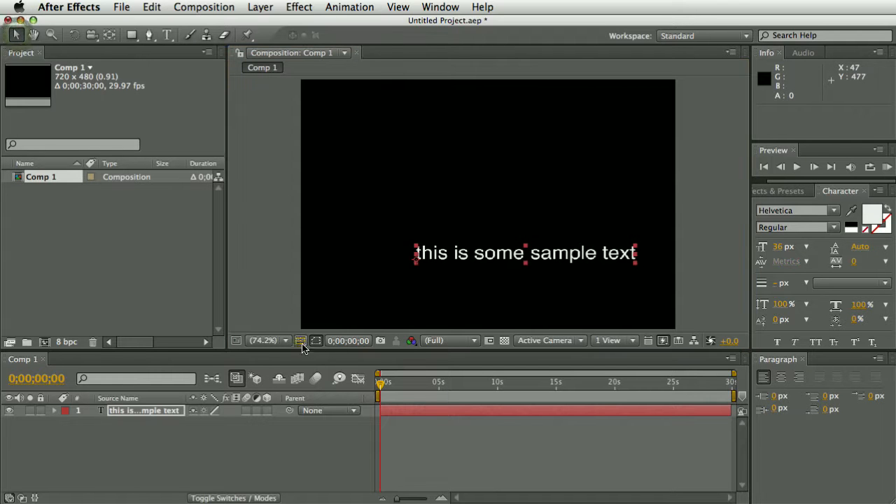
- Turn on the title/action-safe guides in the Composition viewer
left_click(302, 340)
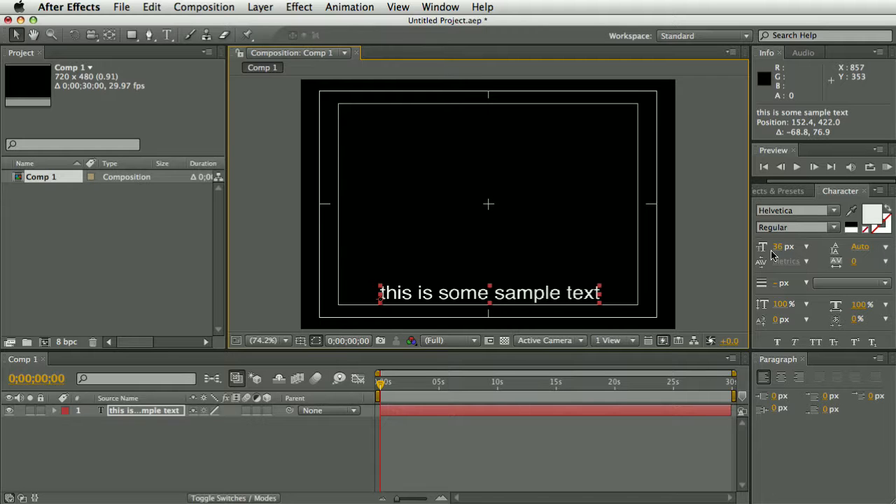
mouse_move(403, 278)
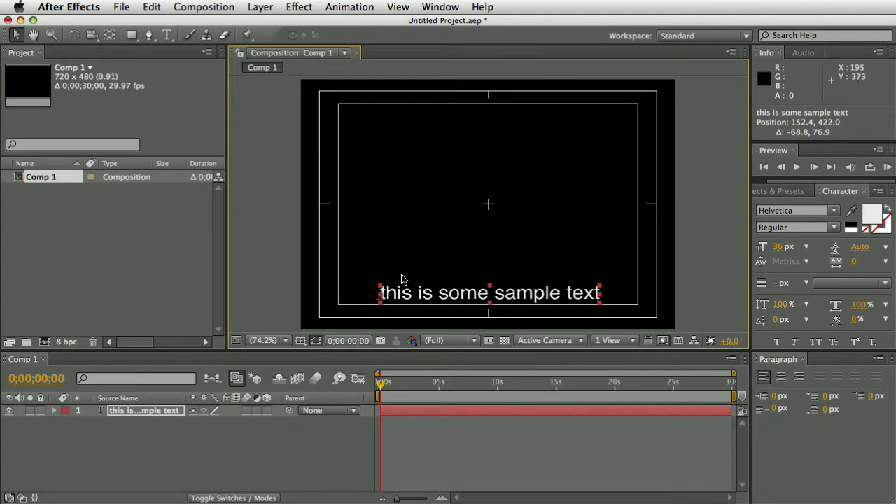
mouse_move(380, 307)
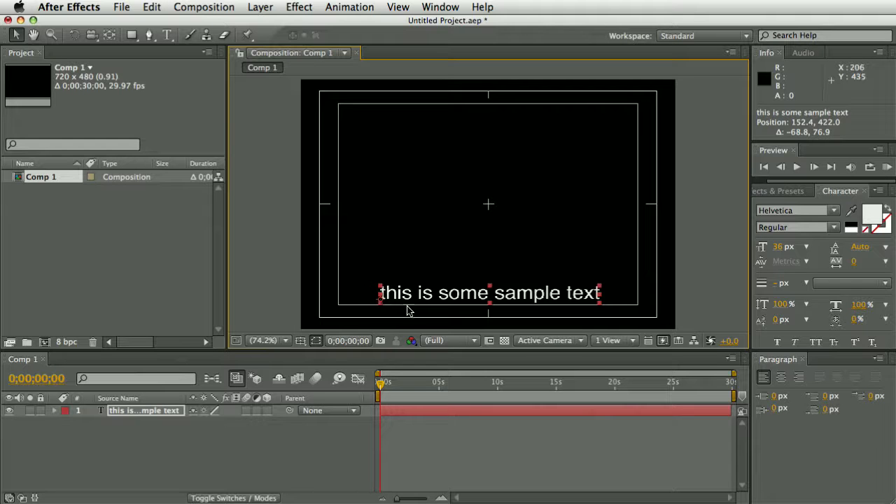
mouse_move(691, 365)
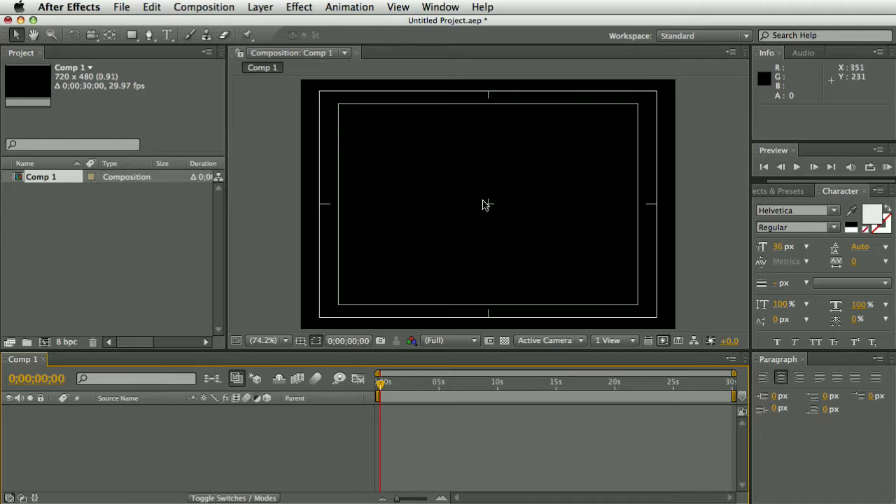
mouse_move(837, 213)
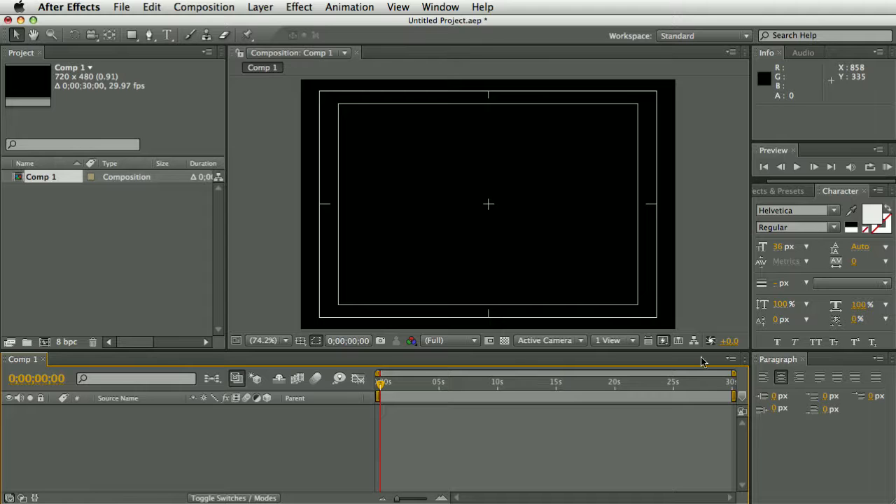
mouse_move(364, 159)
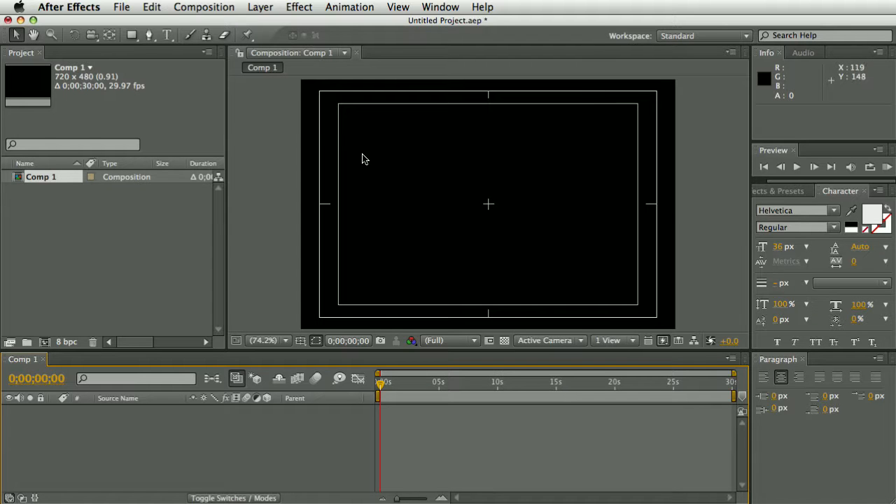
- Open the pt_ImportSubtitles.jsx panel and view its help
left_click(441, 7)
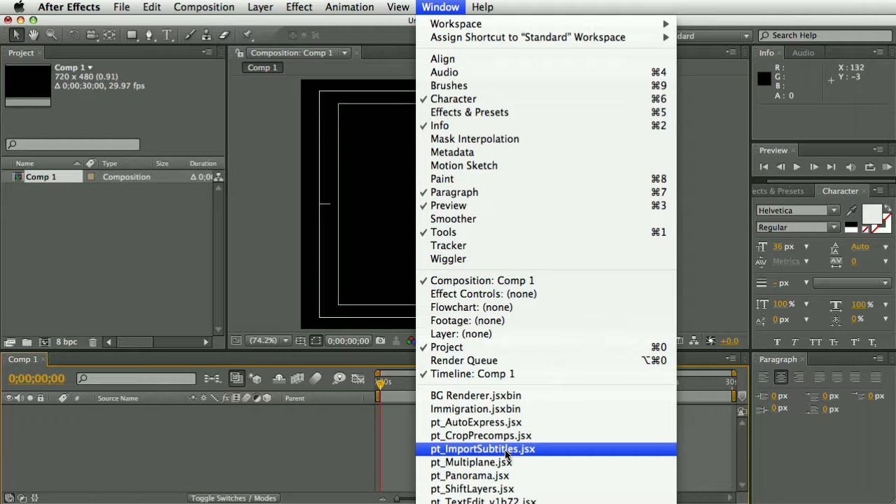
left_click(479, 448)
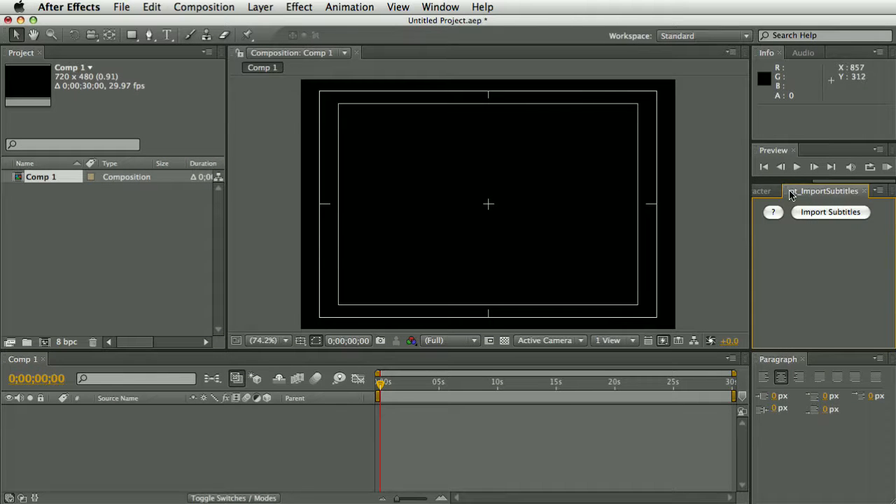
left_click(772, 213)
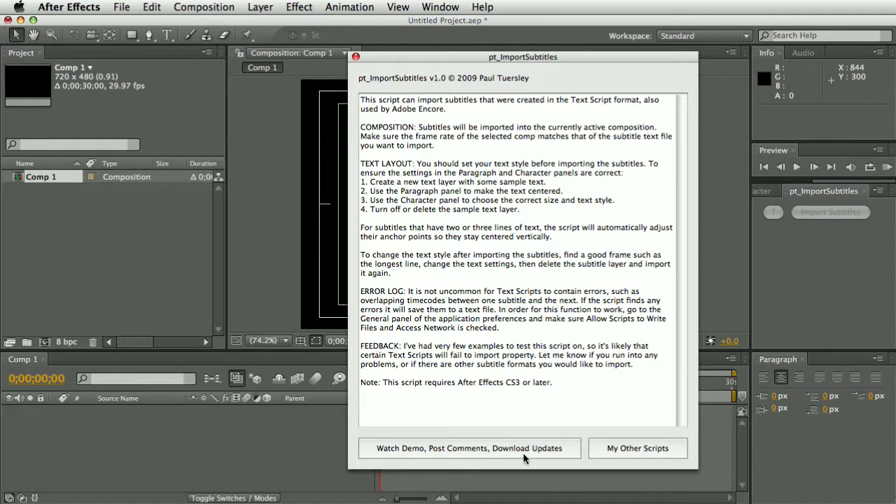
mouse_move(487, 427)
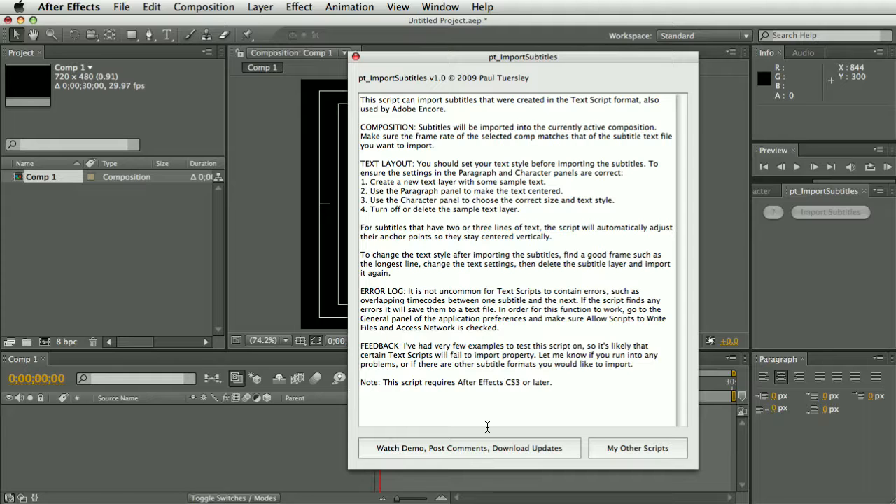
- Close the help and import subtitles.txt into Comp 1
left_click(366, 57)
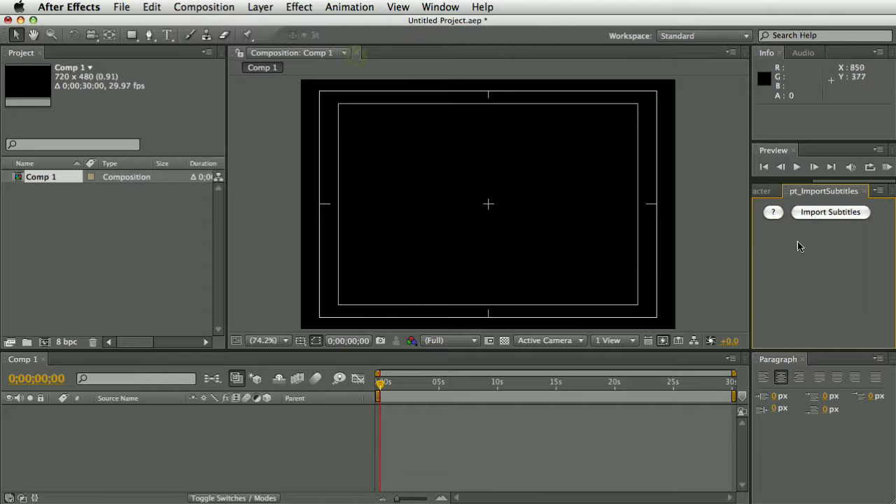
left_click(831, 212)
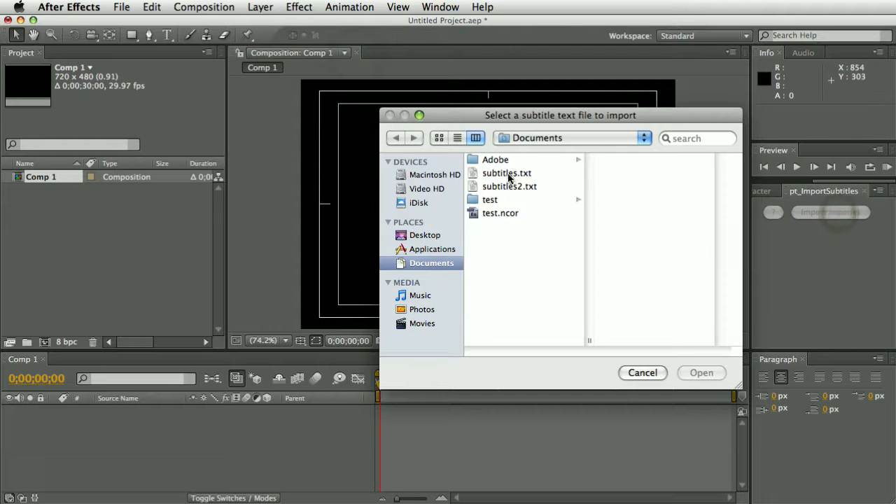
double_click(508, 173)
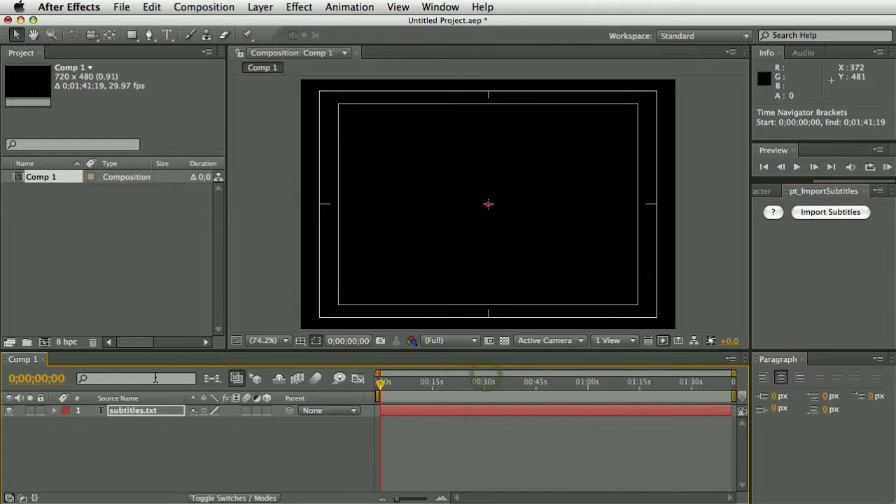
- Expand the subtitles.txt layer's keyframes and scrub to preview several captions
left_click(50, 410)
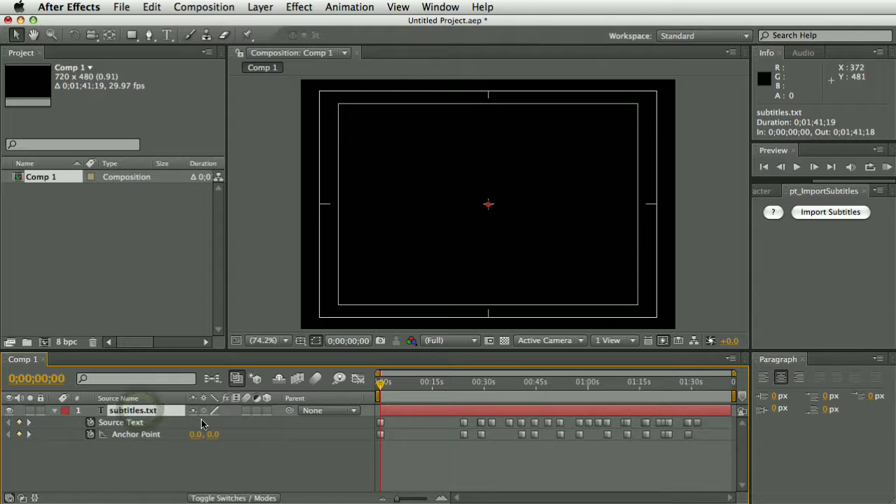
mouse_move(463, 403)
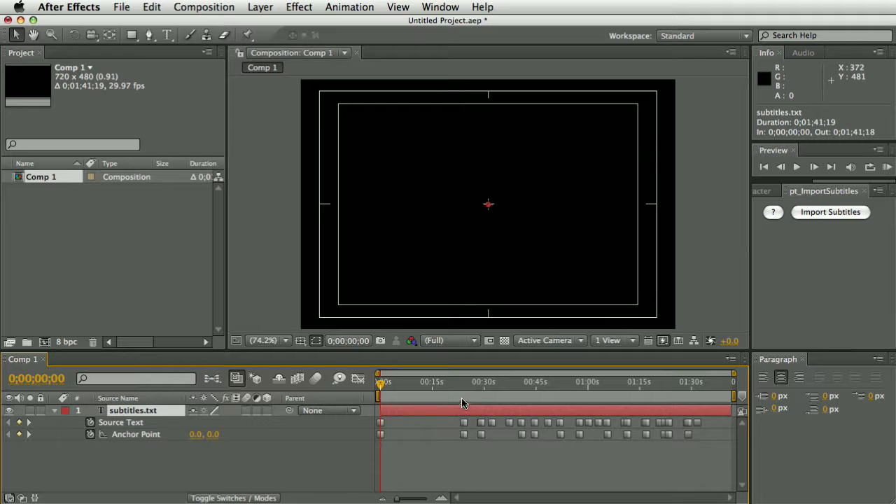
left_click(490, 382)
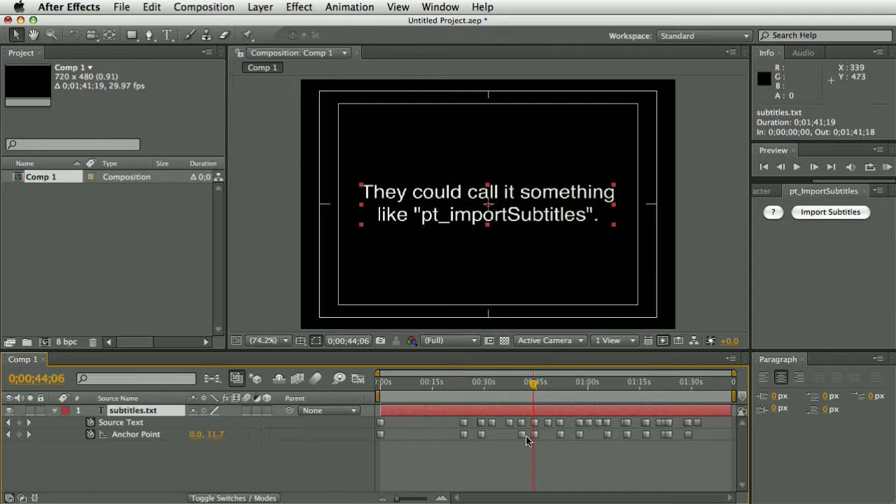
left_click(564, 383)
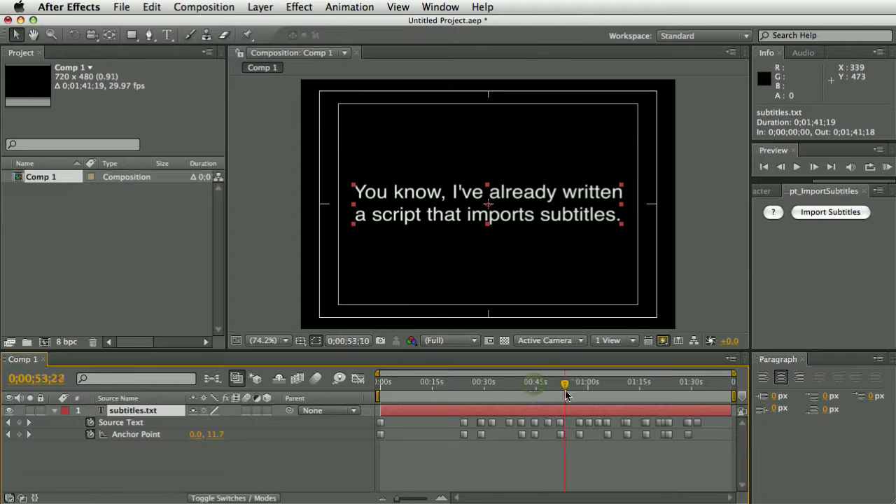
left_click_drag(566, 381, 644, 382)
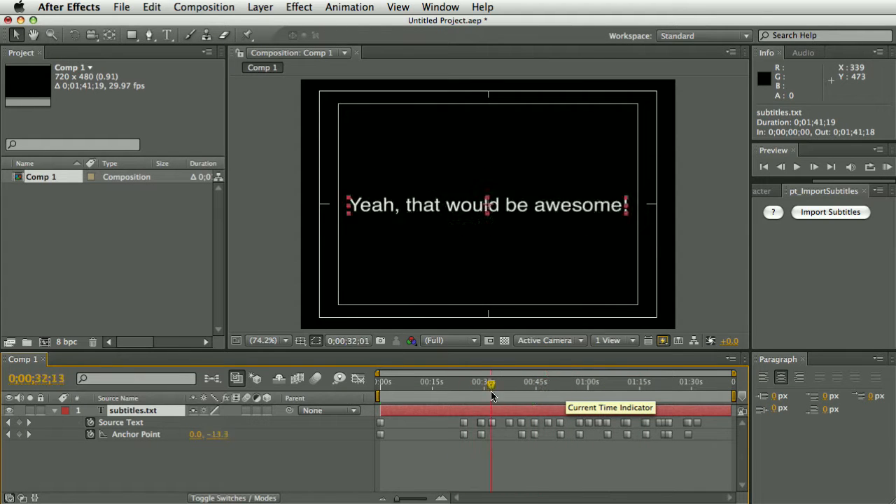
left_click(623, 397)
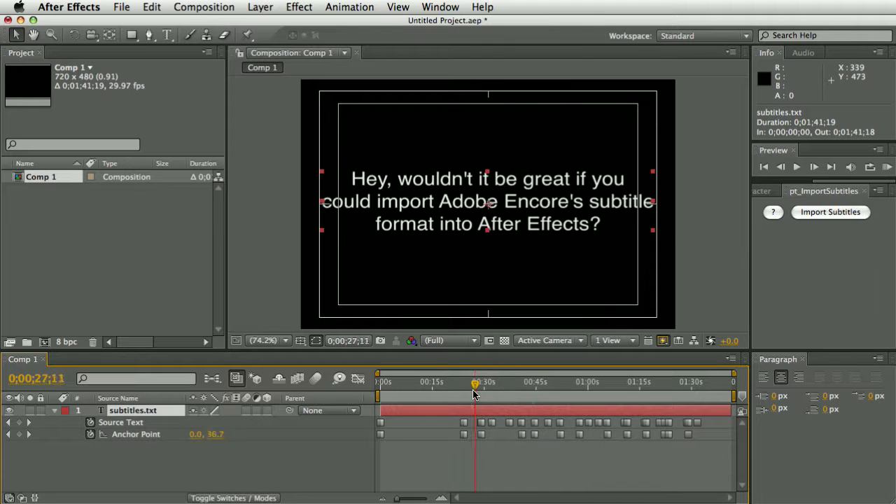
- Move the current time to the opening subtitle at about 25 seconds
left_click_drag(475, 383, 515, 384)
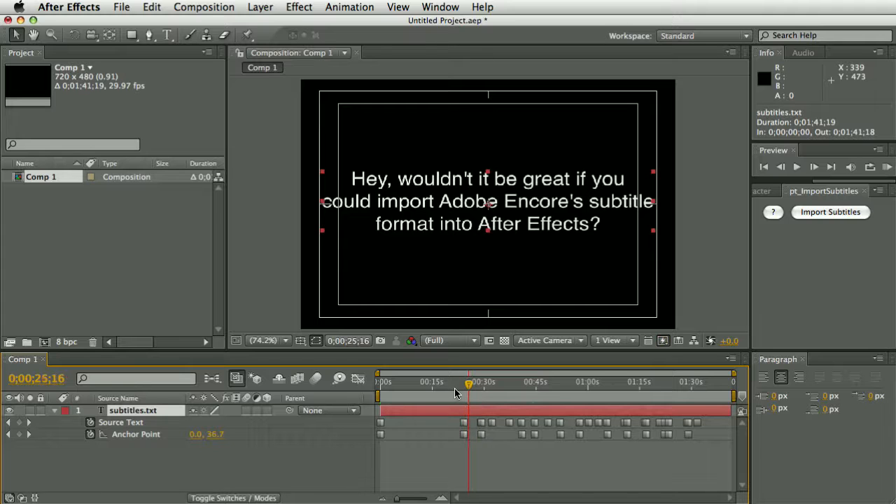
mouse_move(377, 329)
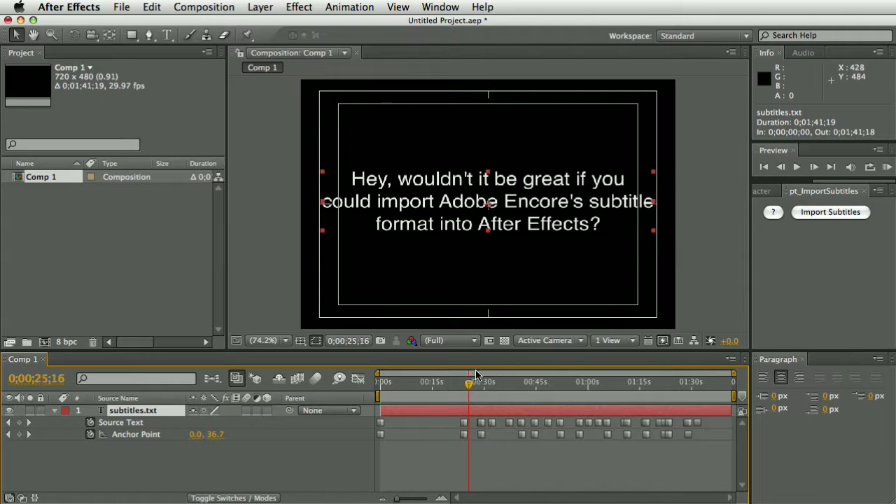
mouse_move(463, 373)
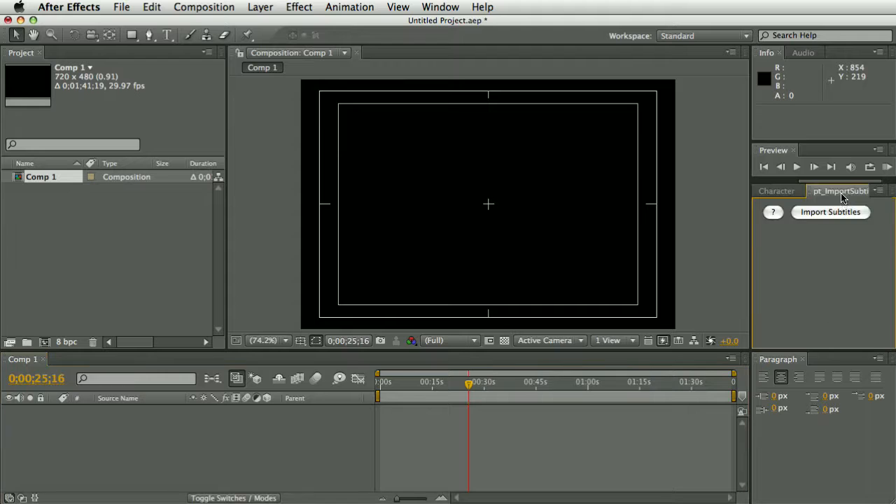
- Re-import the subtitle script and drag the caption near the frame's bottom
left_click(831, 212)
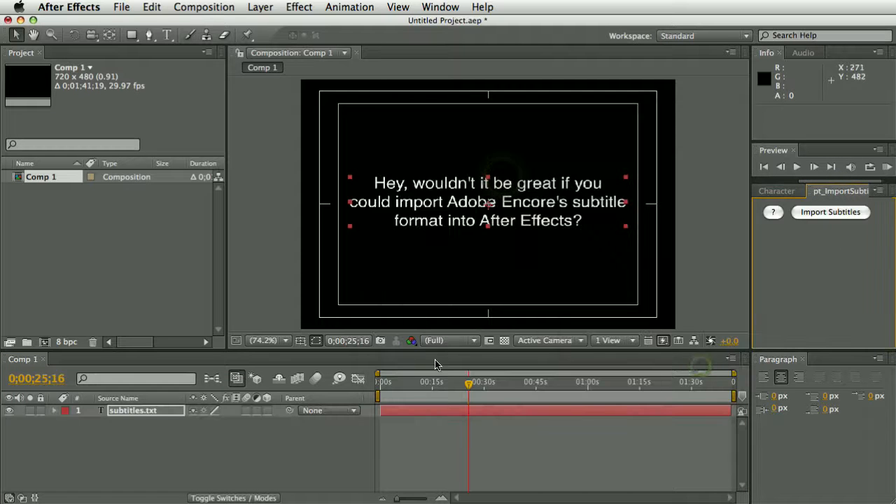
left_click_drag(468, 382, 493, 382)
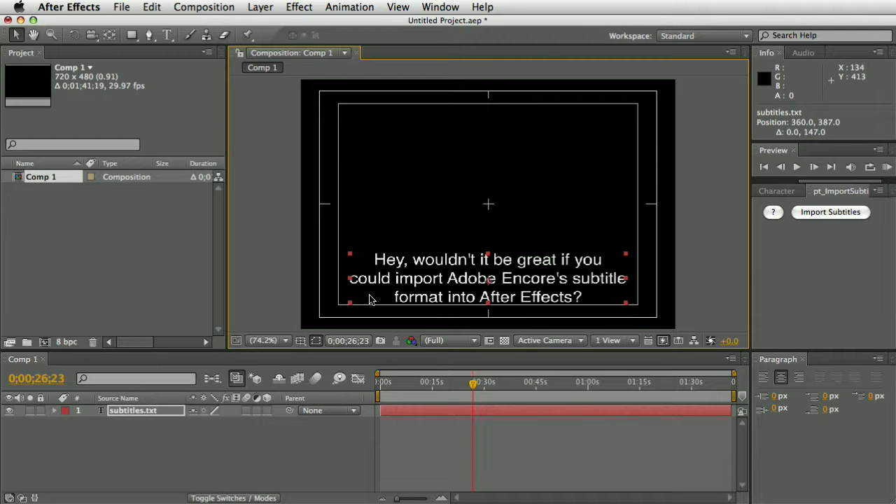
mouse_move(397, 472)
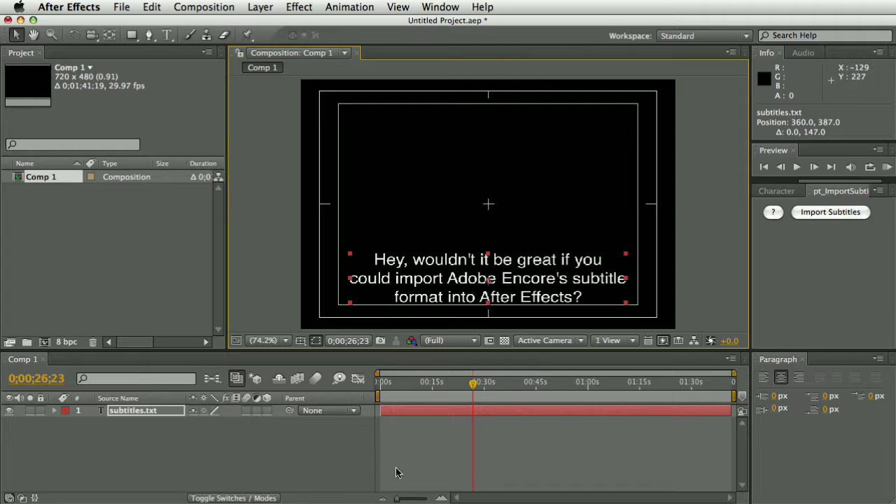
mouse_move(382, 461)
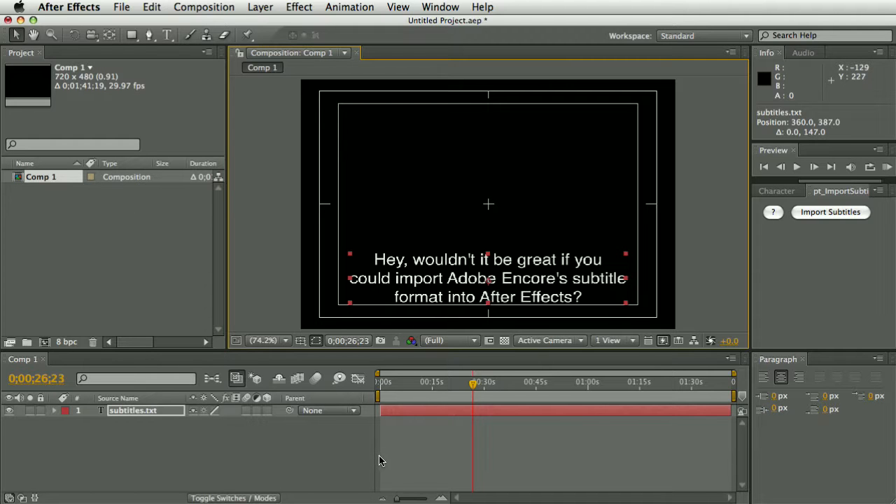
mouse_move(385, 462)
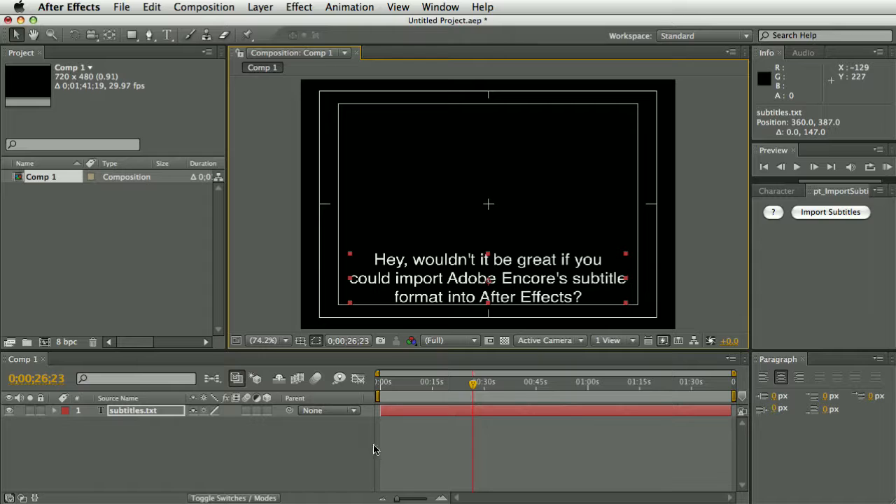
mouse_move(133, 79)
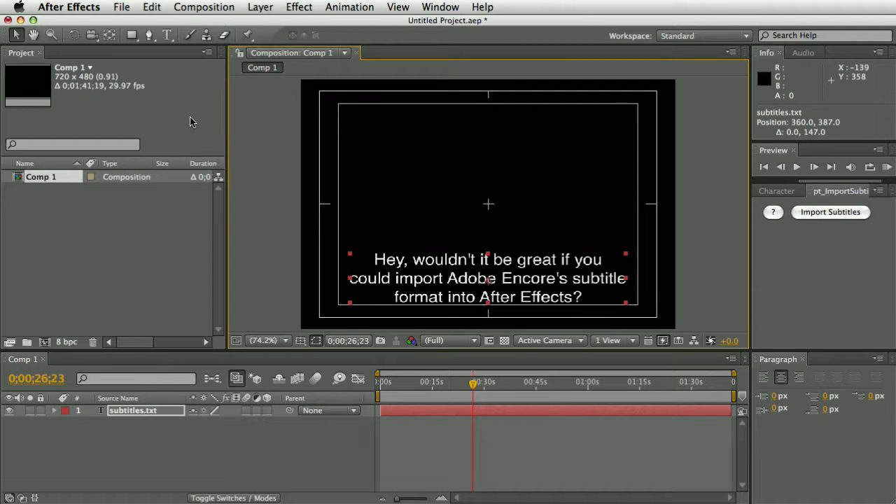
mouse_move(189, 155)
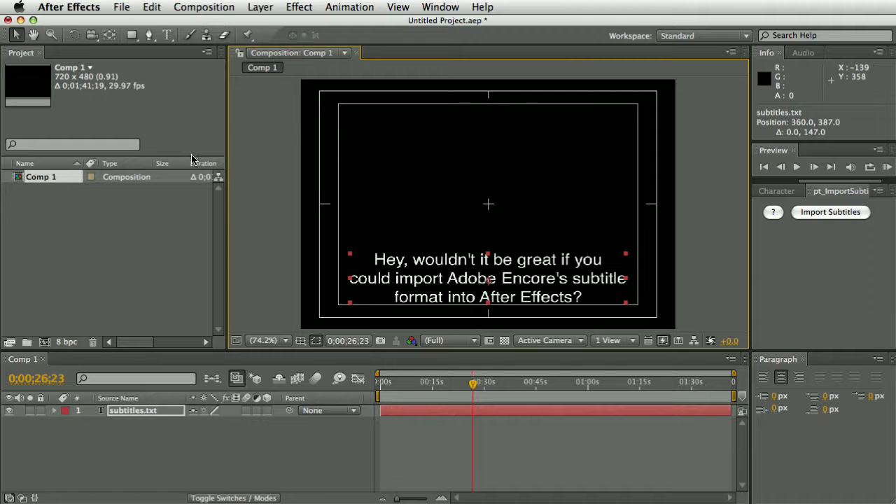
mouse_move(122, 19)
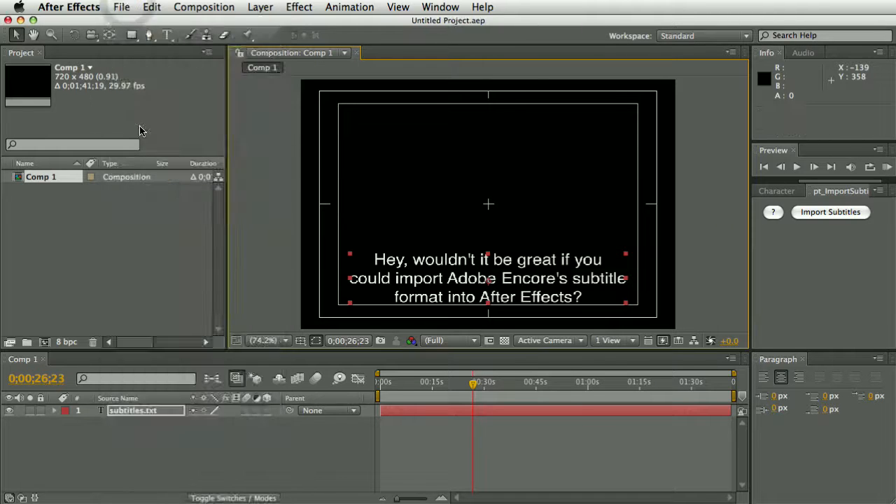
mouse_move(95, 28)
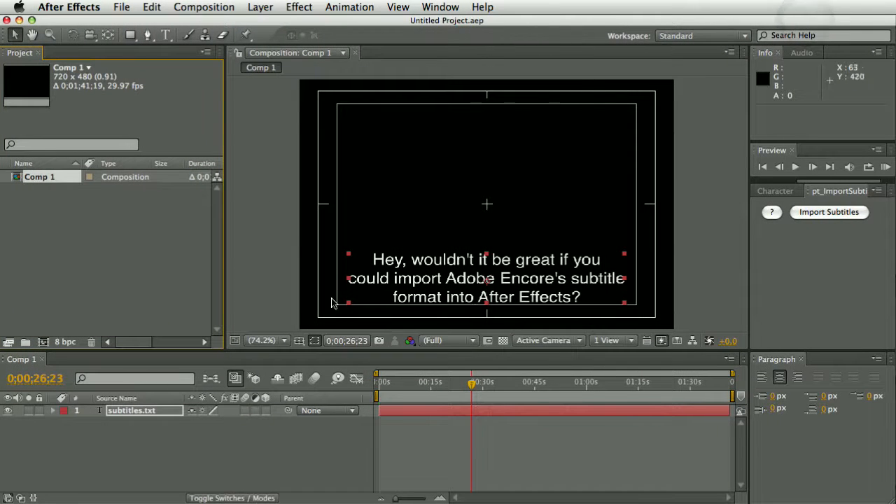
- Select the subtitles.txt layer in the Timeline
left_click(144, 411)
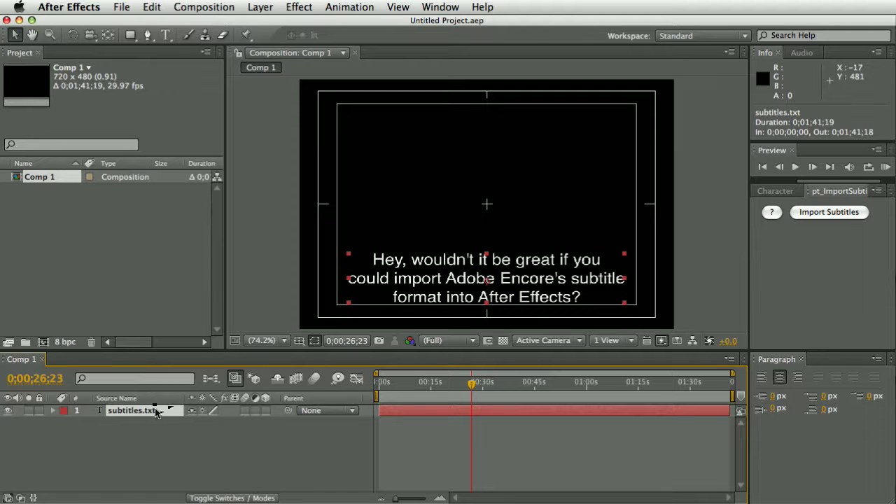
mouse_move(134, 413)
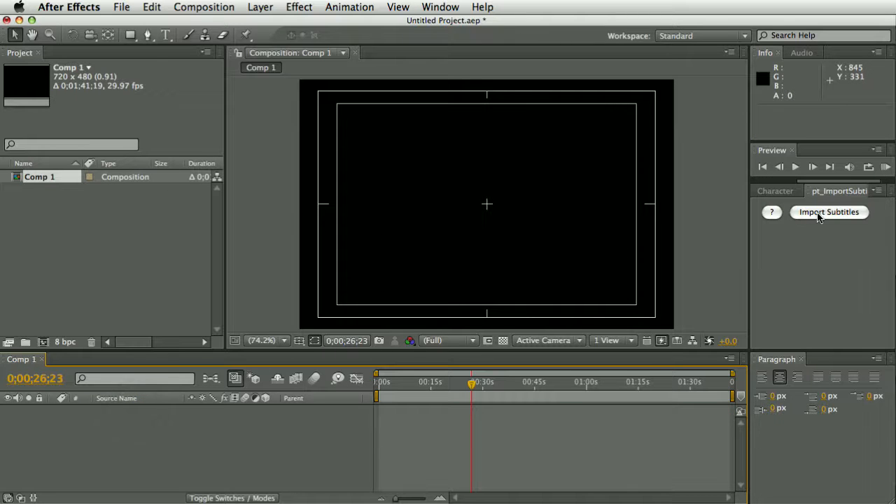
- Import subtitles2.txt, the script with timing errors, via Import Subtitles
left_click(830, 212)
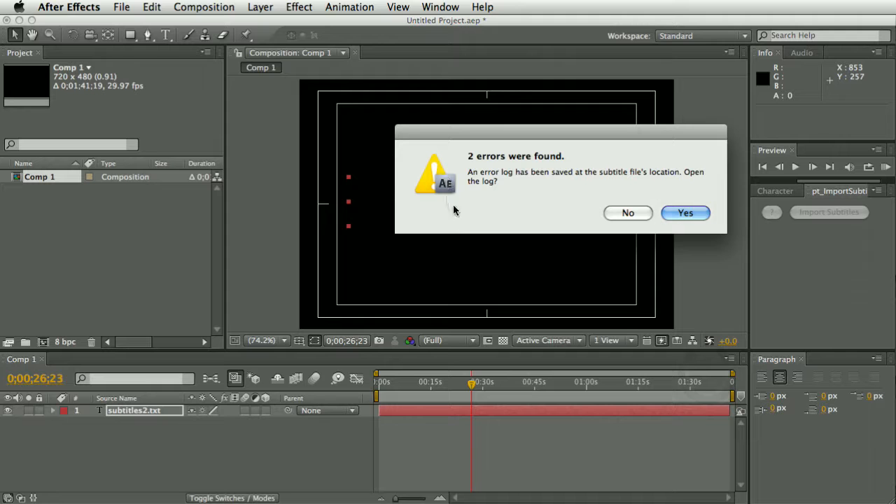
mouse_move(501, 170)
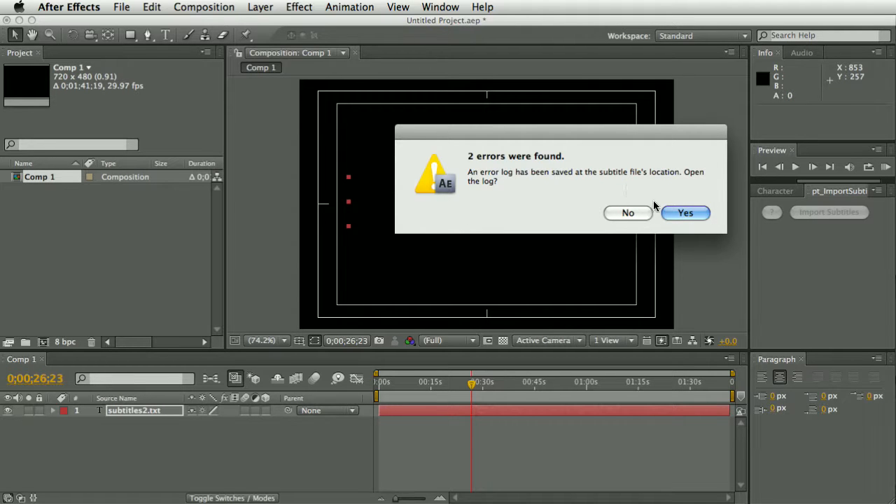
- Open subtitles2_Errors.txt showing start-time errors at lines 13 and 20
left_click(685, 213)
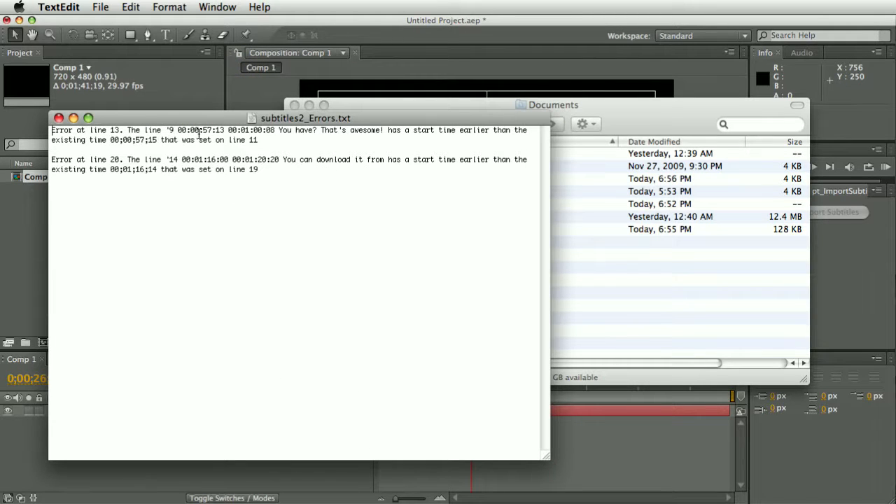
mouse_move(488, 137)
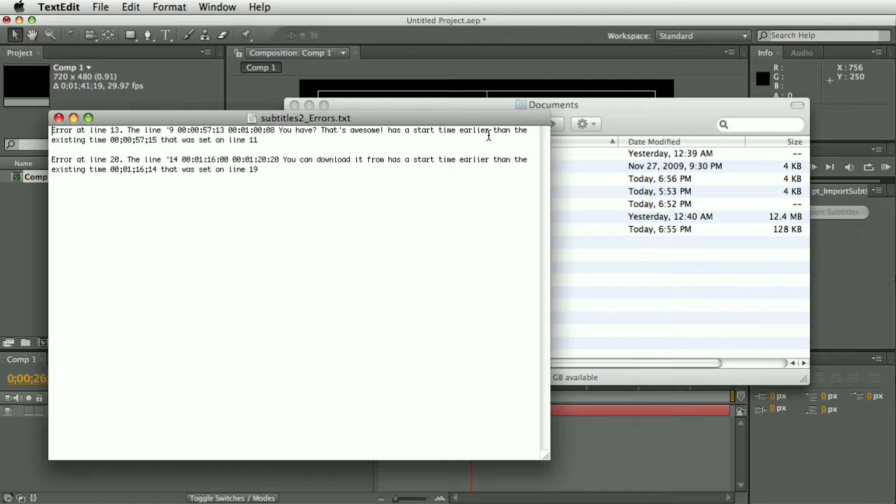
mouse_move(110, 144)
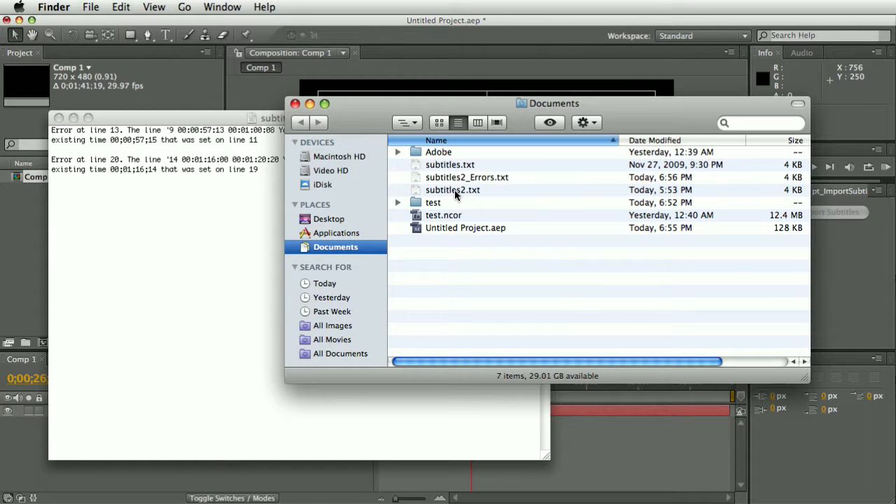
left_click(495, 288)
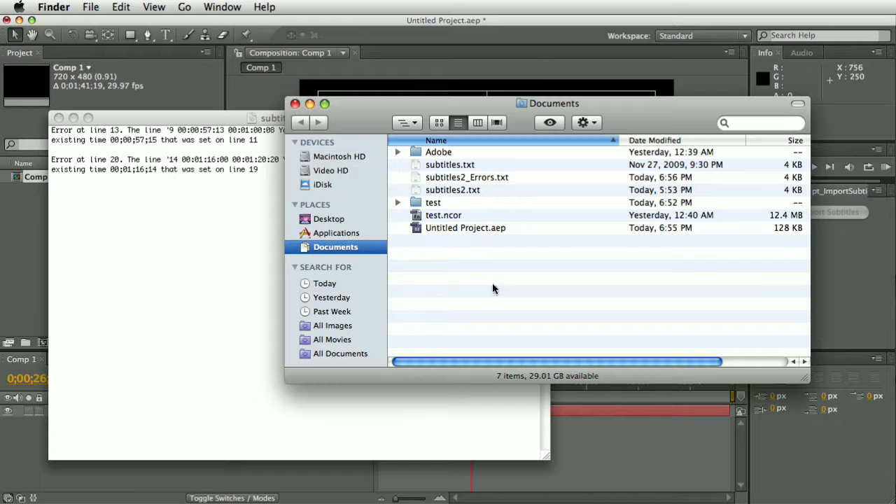
mouse_move(496, 303)
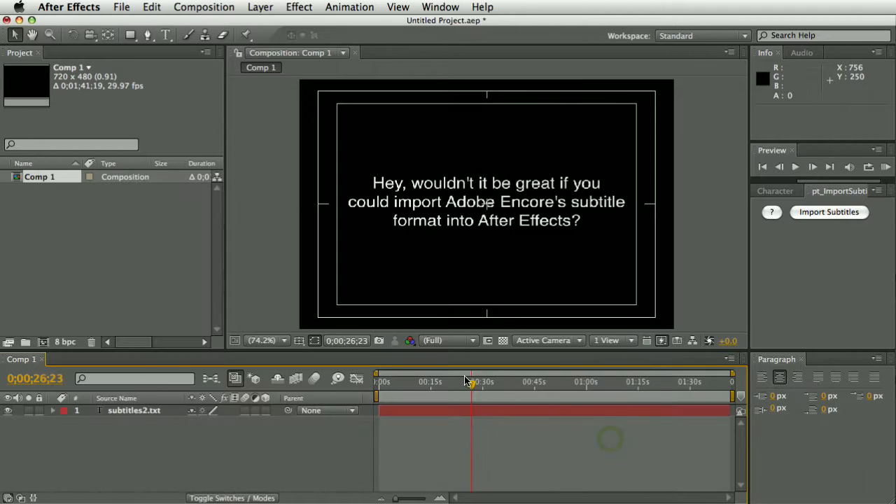
mouse_move(464, 384)
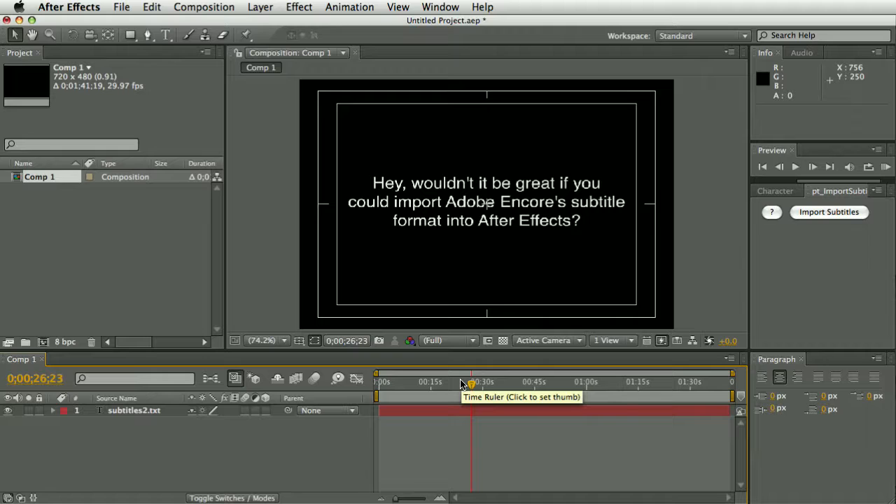